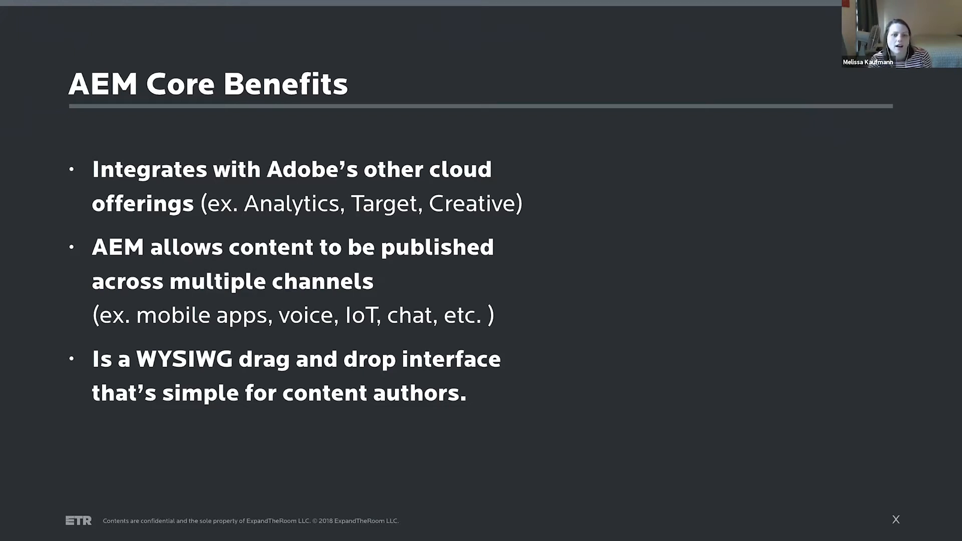
key("Right")
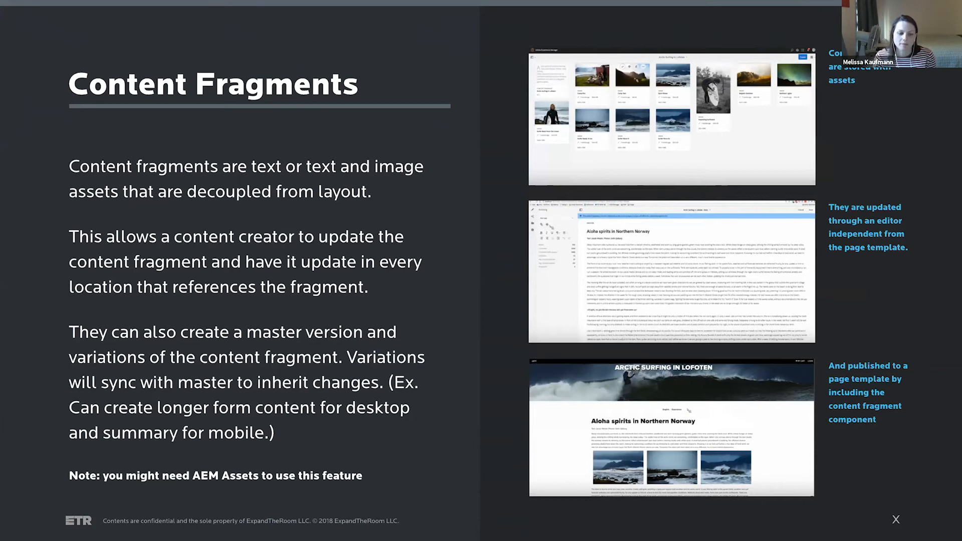
key("right")
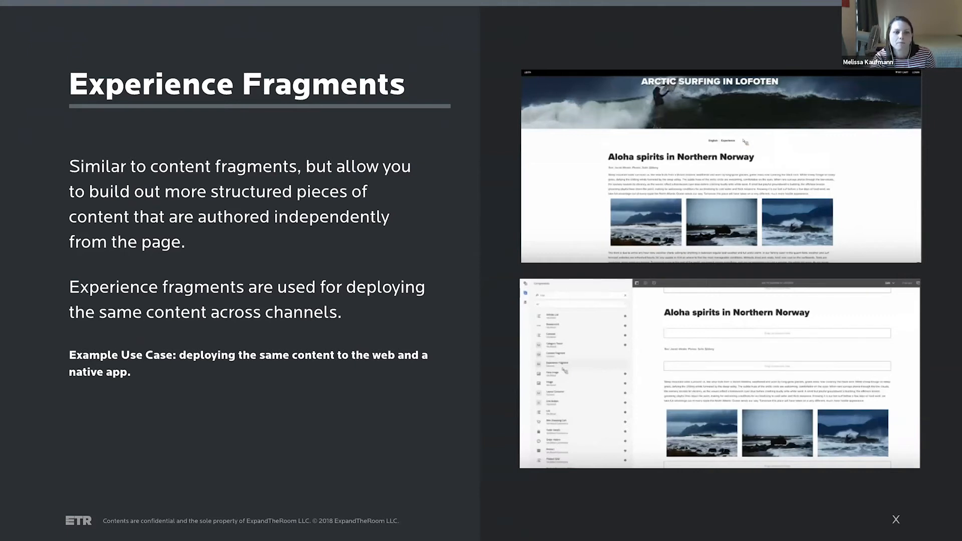
key("right")
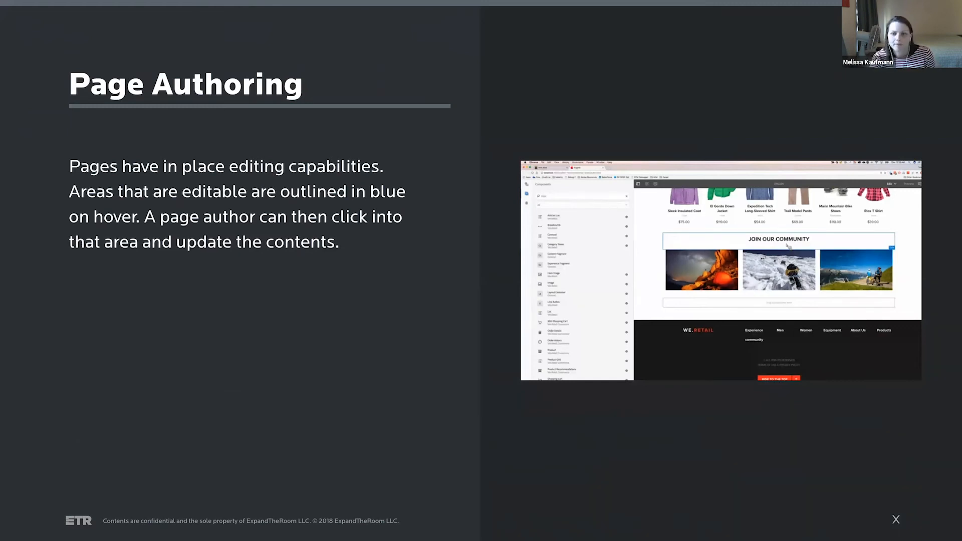
key("Right")
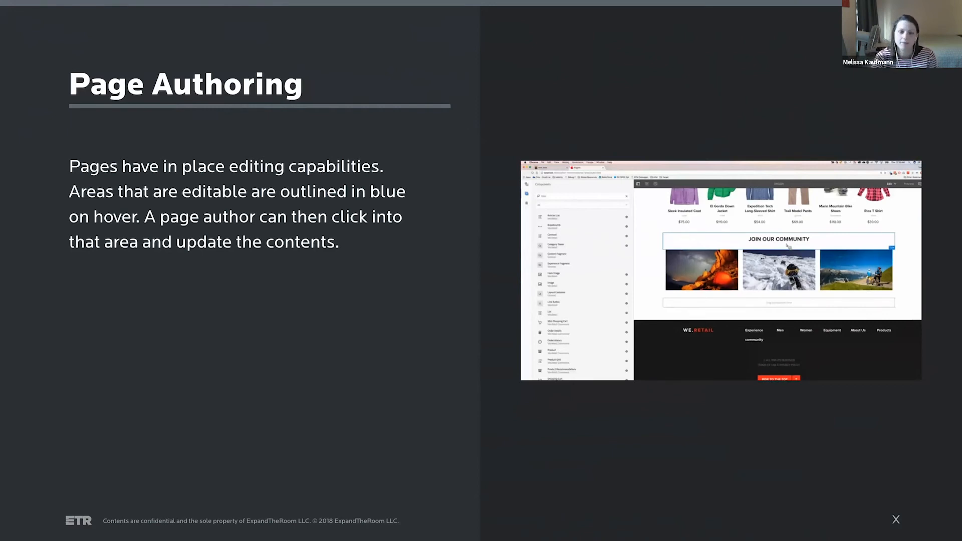
key("Right")
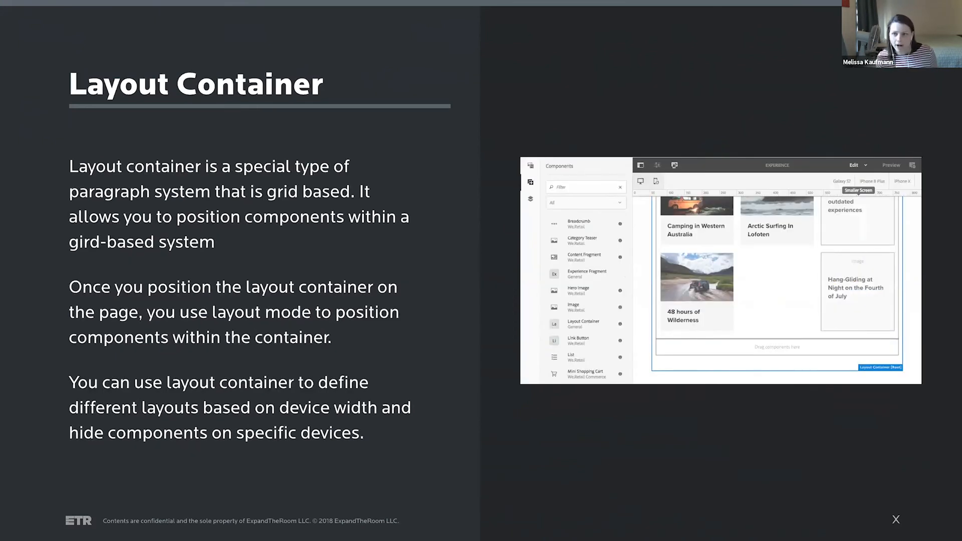
key("Right")
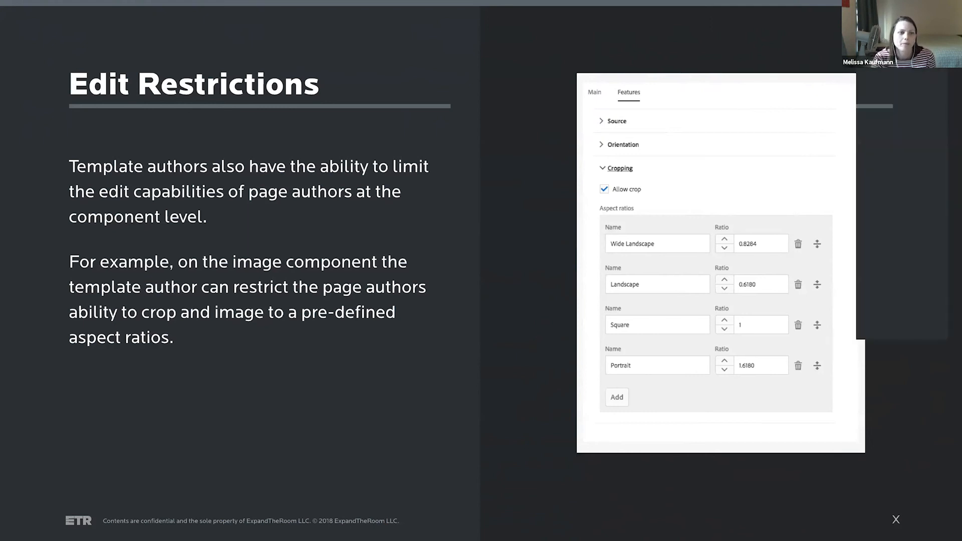
key("Right")
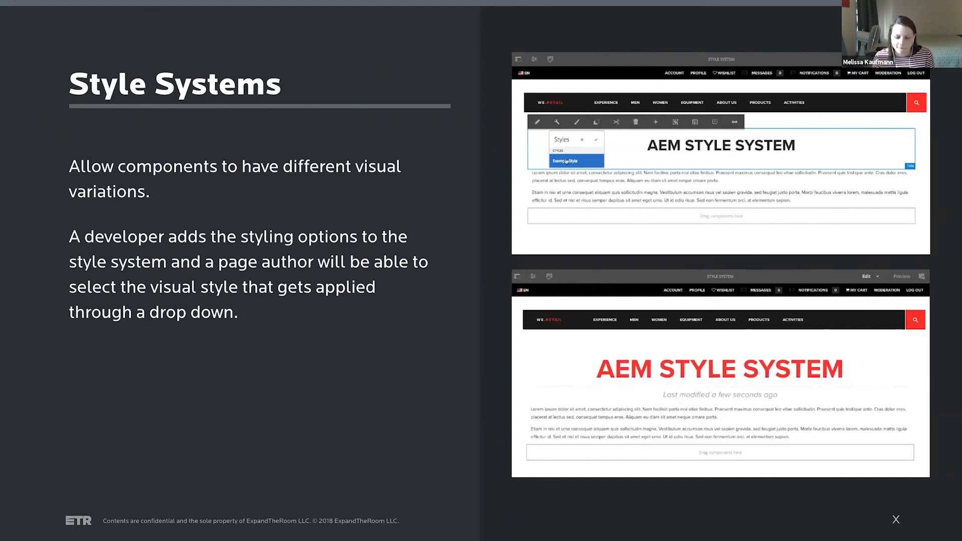
key("right")
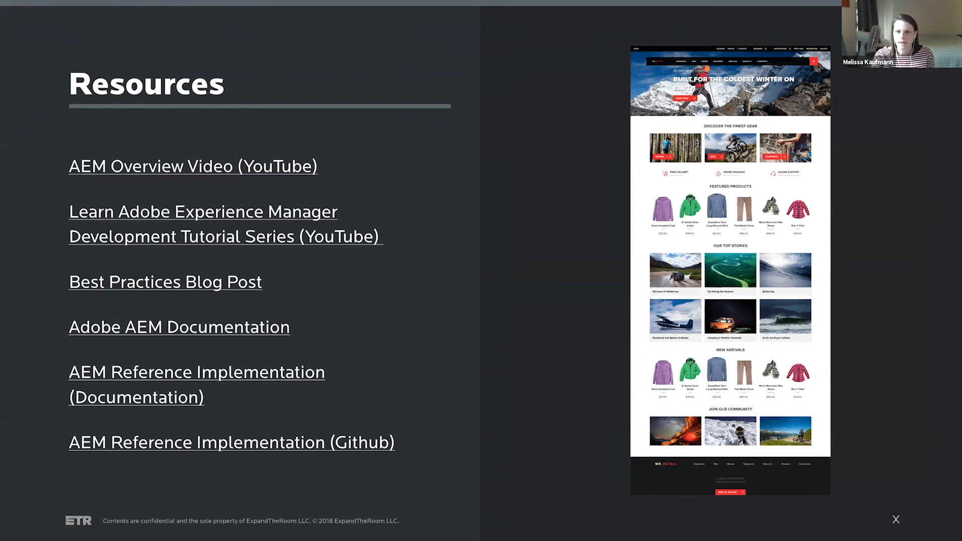
key("right")
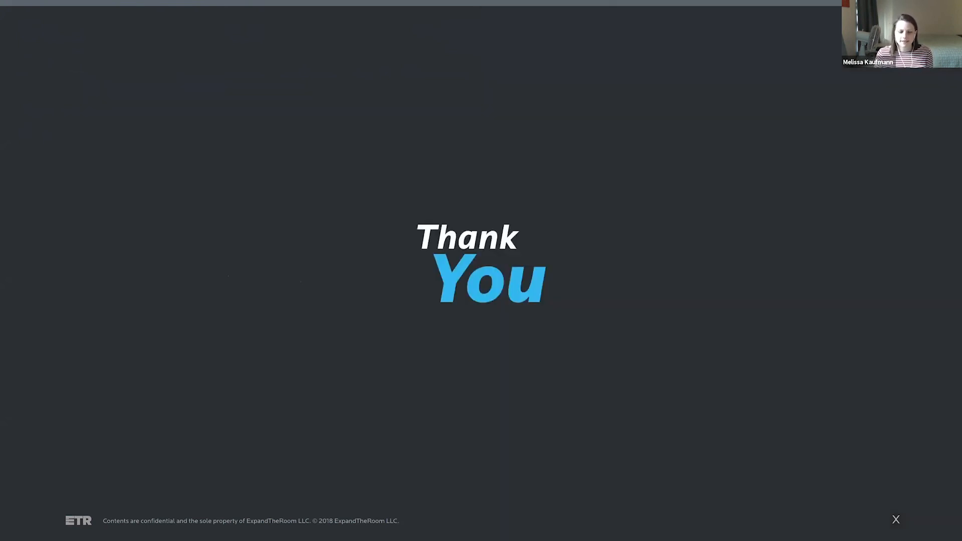